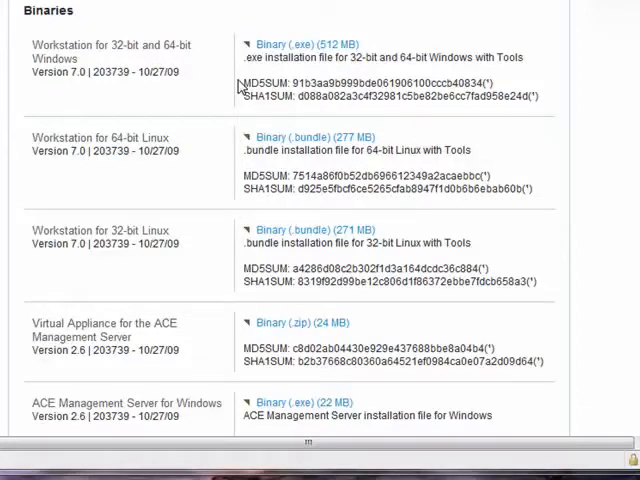
mouse_move(245, 78)
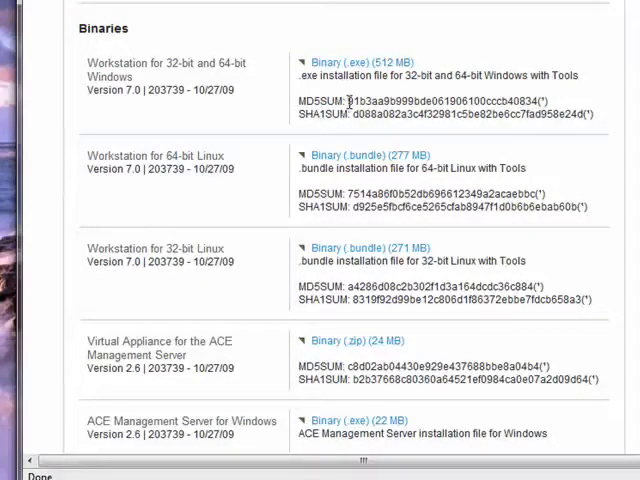
double_click(445, 100)
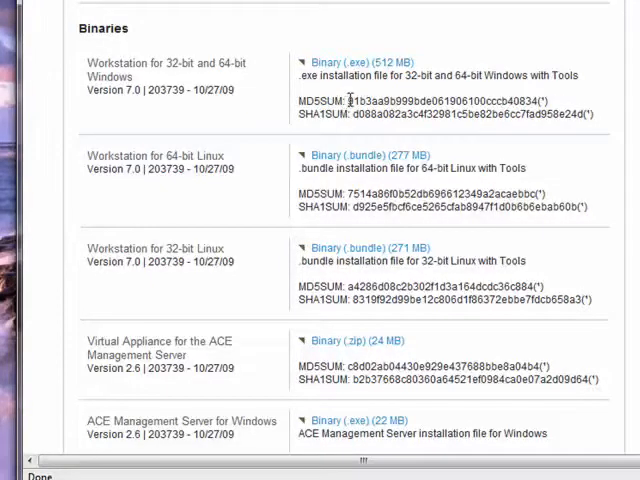
mouse_move(405, 53)
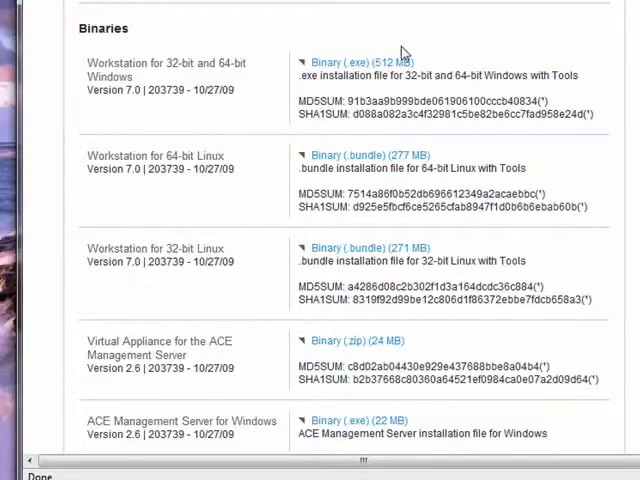